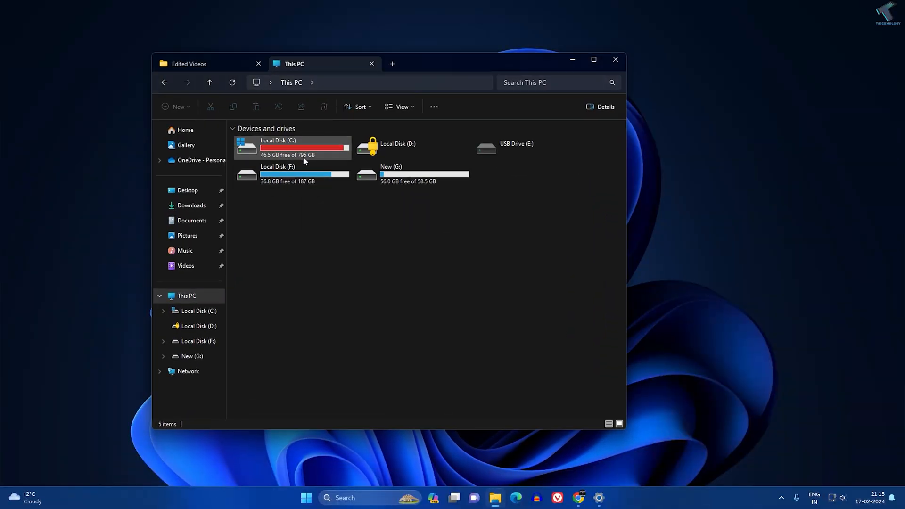
Select Local Disk (C:) in This PC and close the File Explorer window
click(288, 147)
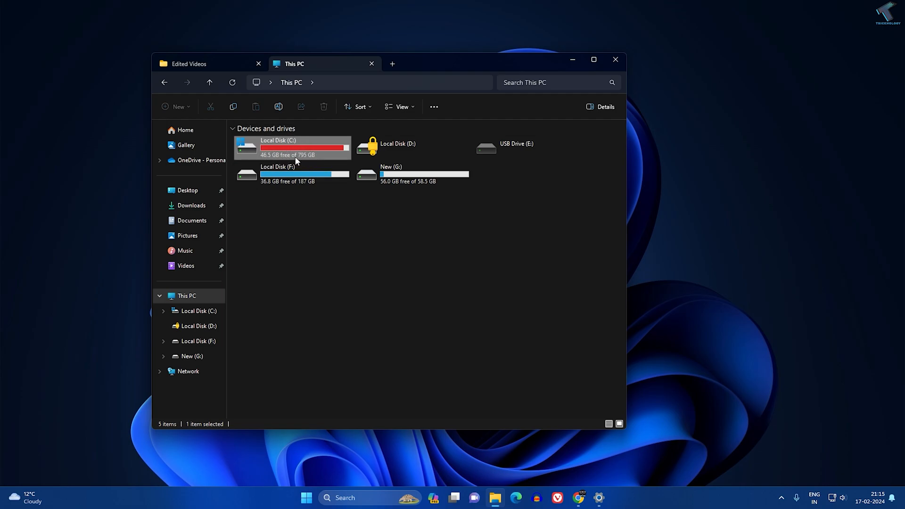
click(258, 63)
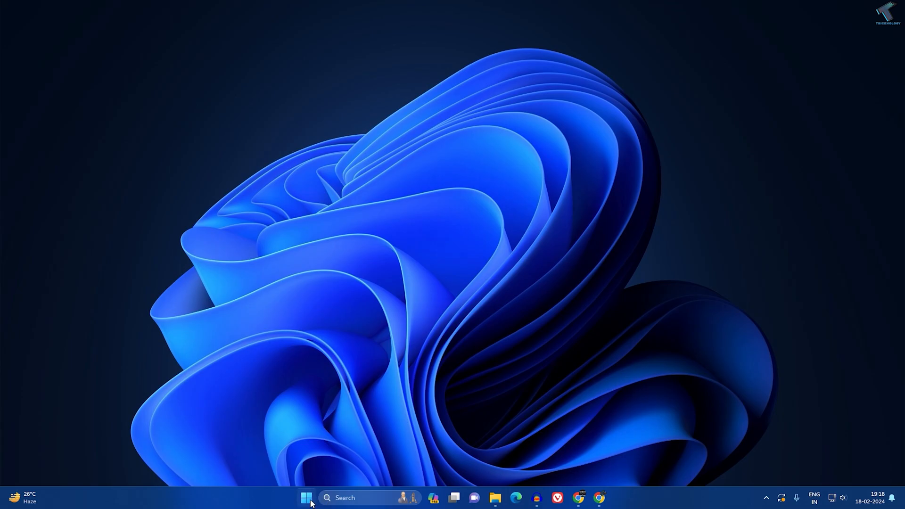
Launch msdt.exe /id WindowsUpdateDiagnostic from Run to start the Windows Update troubleshooter
click(306, 498)
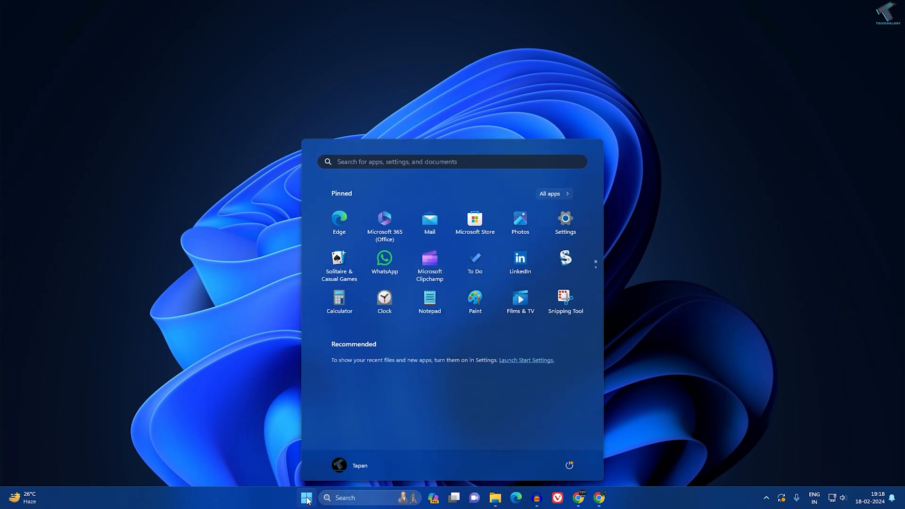
text(run)
text(msdt.exe /id)
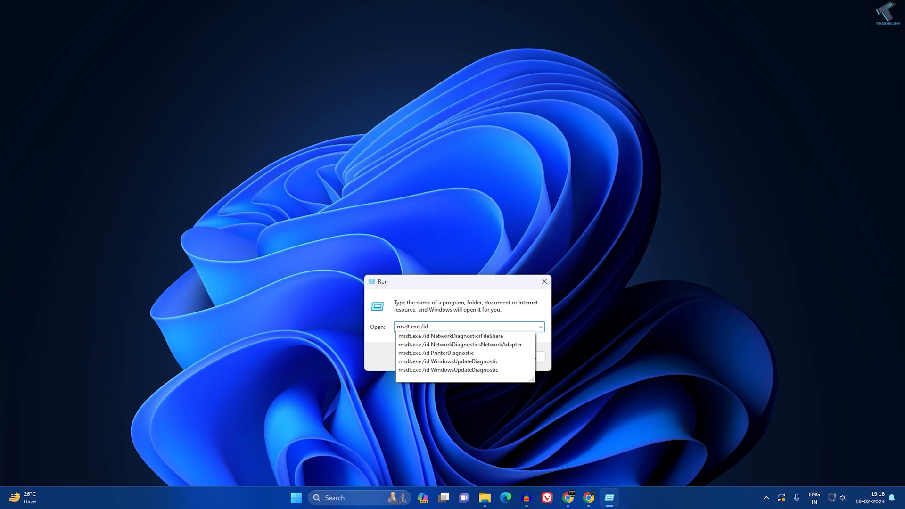
text(WindowsUpdateDiagnostic)
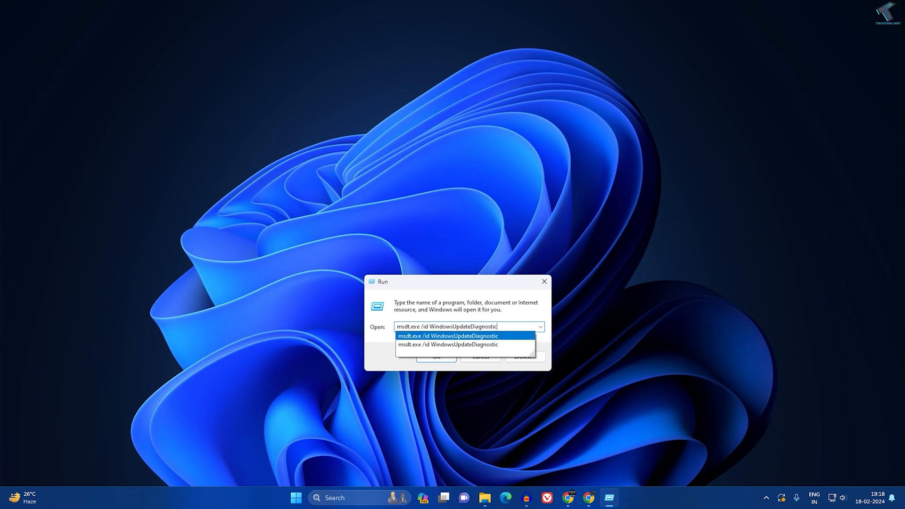
mouse_move(517, 325)
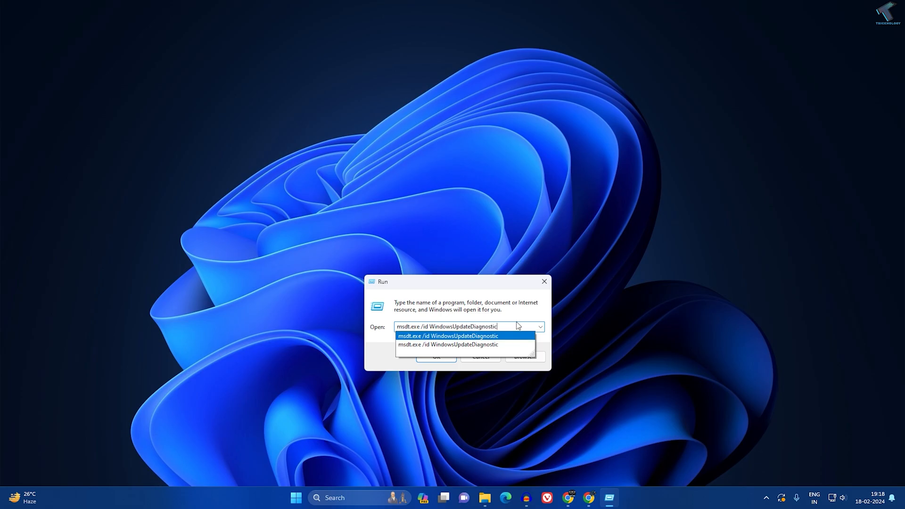
click(436, 356)
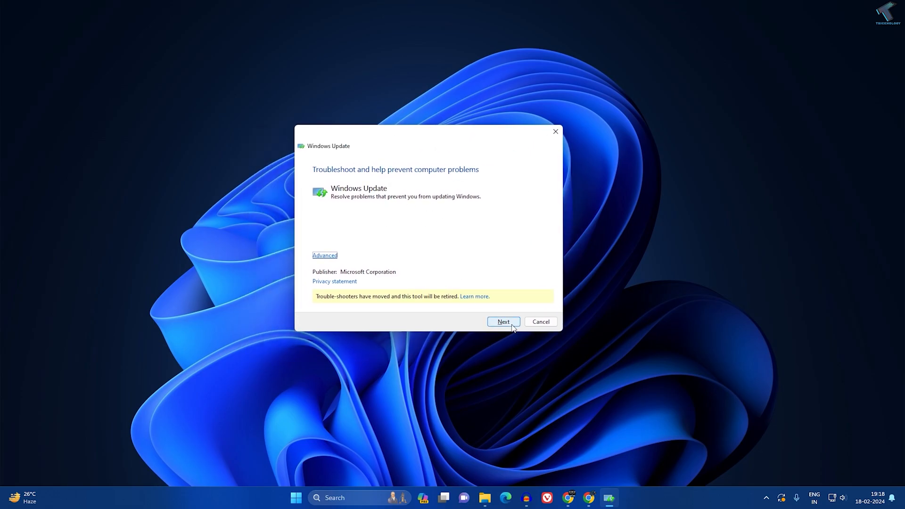
Run the Windows Update troubleshooting scan to completion and close the troubleshooter
click(502, 321)
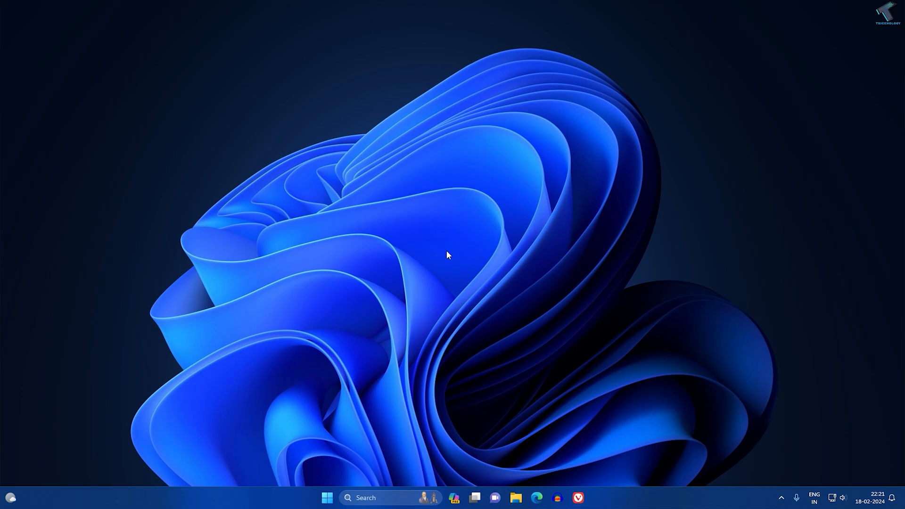
Start Command Prompt as administrator from the Start search for 'cmd'
click(327, 498)
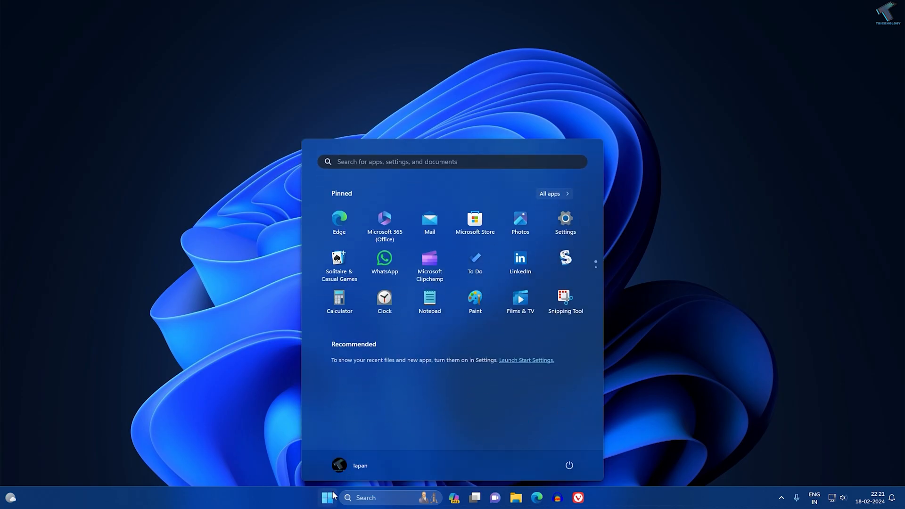
text(cmd)
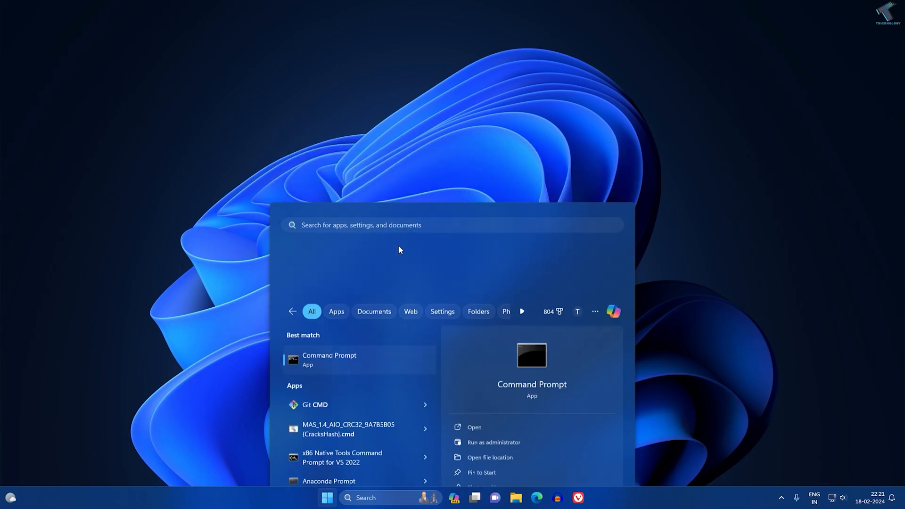
click(493, 442)
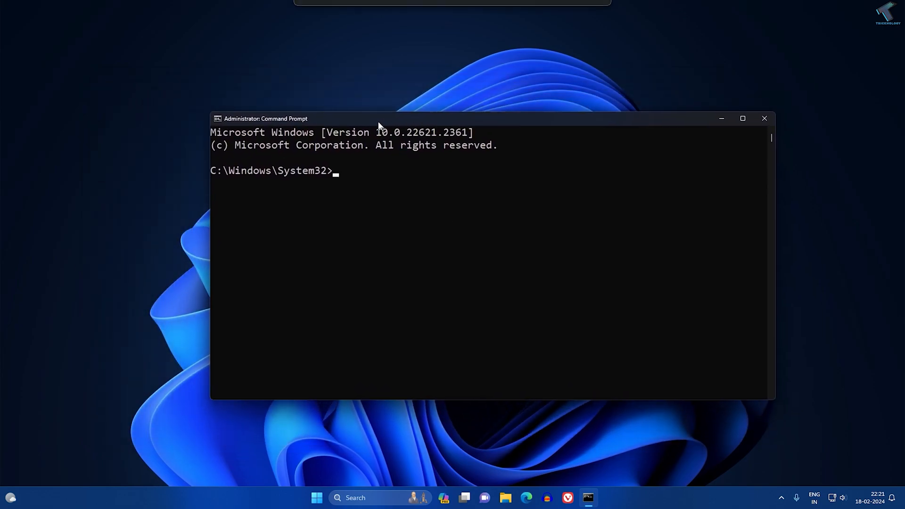
Enter net stop wuauserv to stop the Windows Update service
text(net)
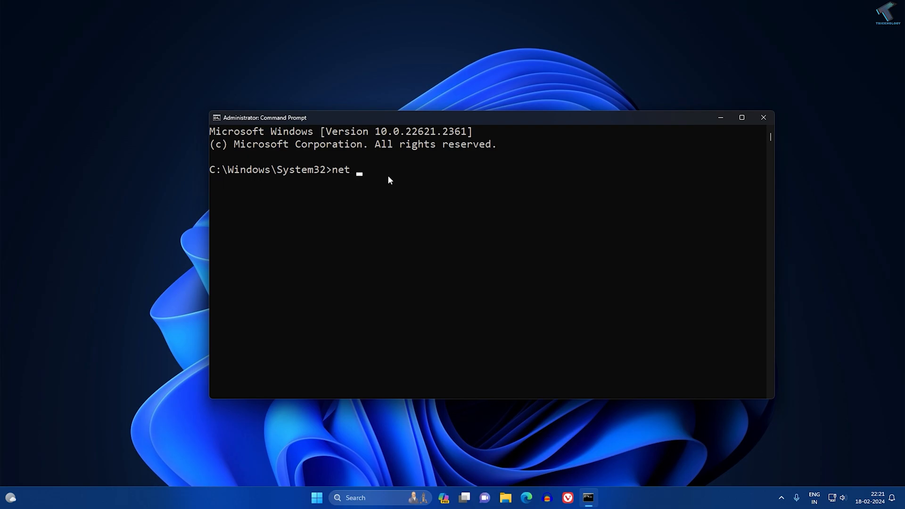
text(stop)
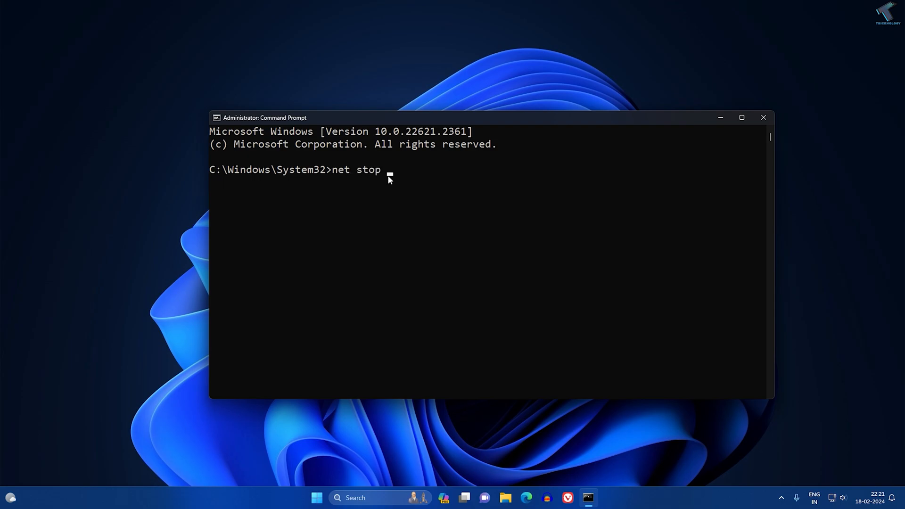
text(wuau)
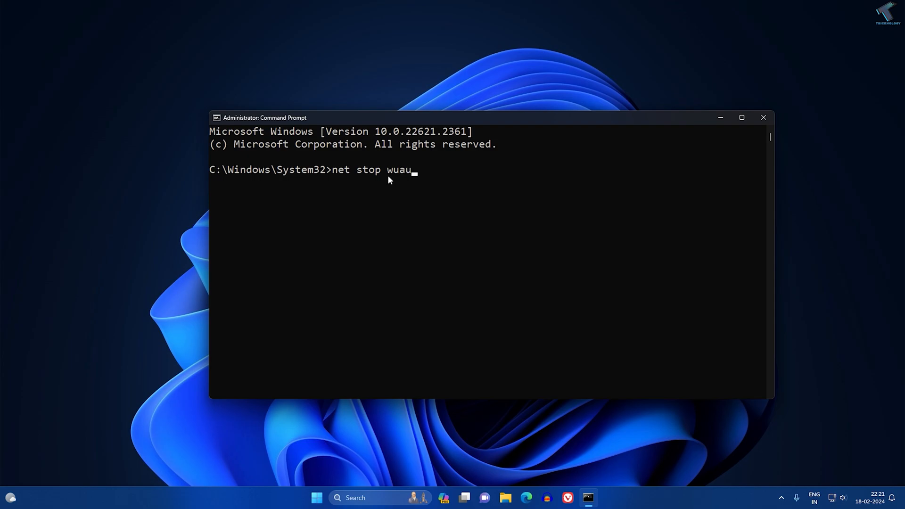
text(serv)
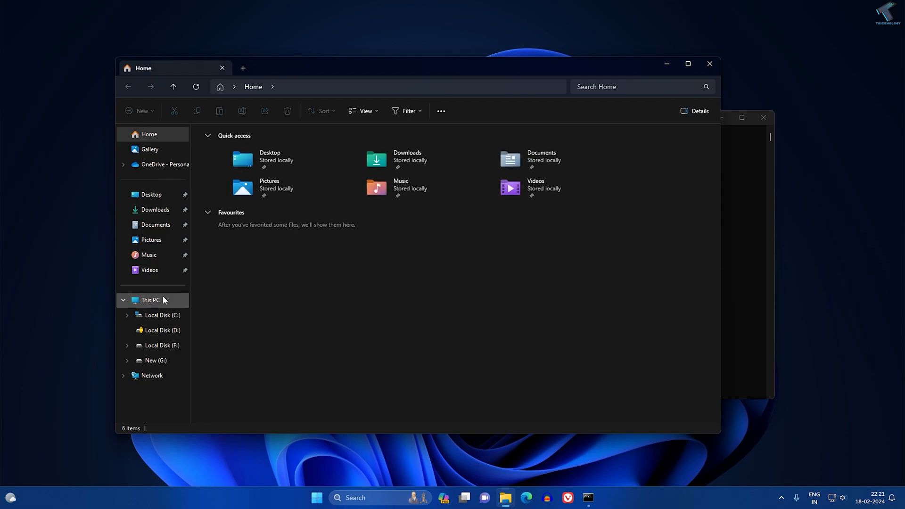
Browse This PC into C:\Windows and open the SoftwareDistribution folder
click(150, 300)
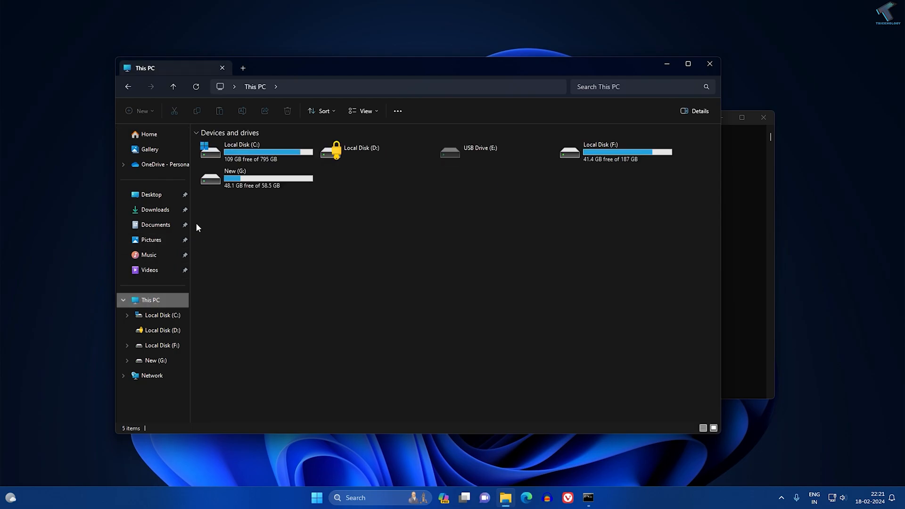
double_click(241, 150)
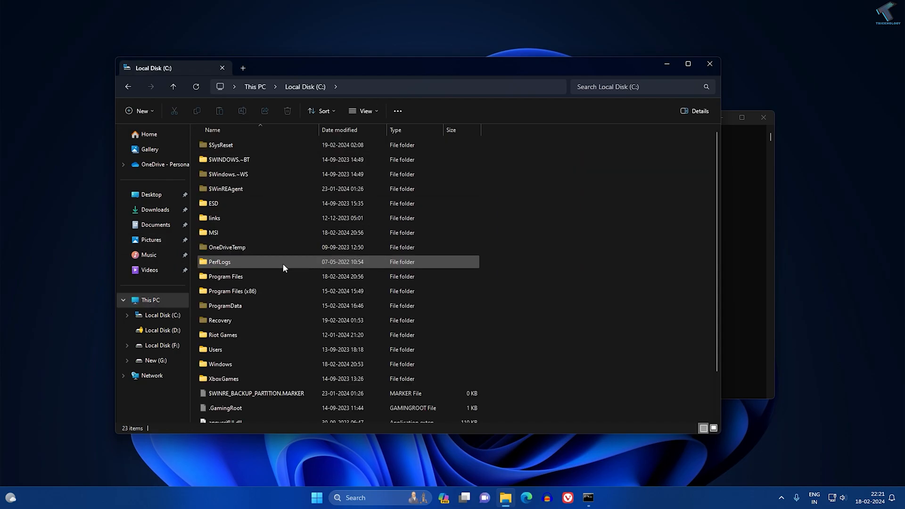
double_click(219, 363)
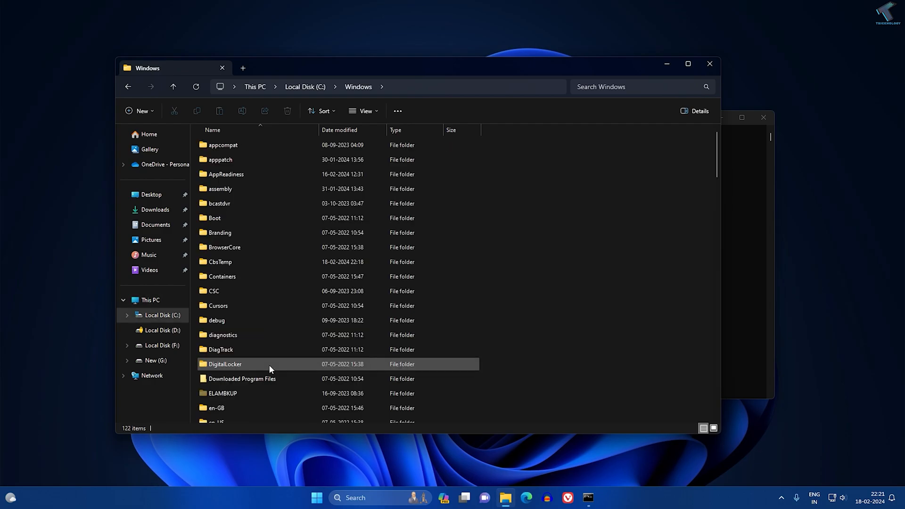
scroll(down, 3)
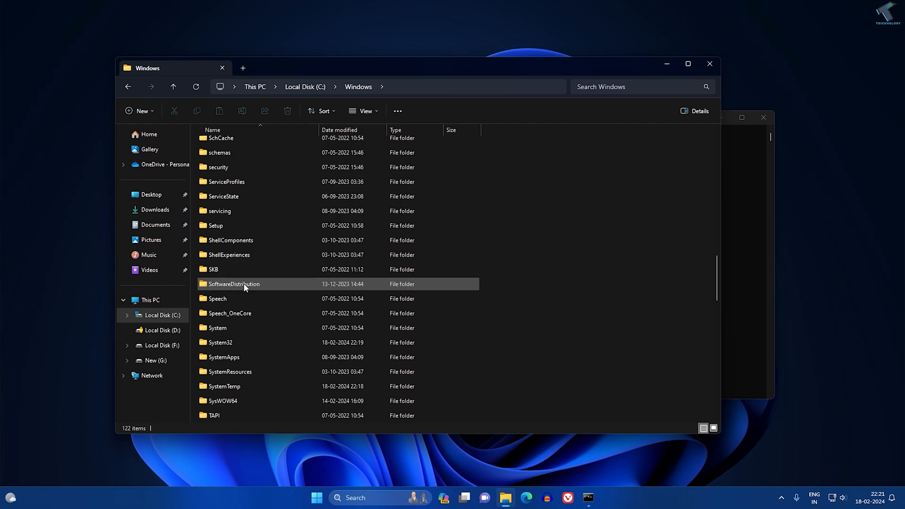
double_click(234, 284)
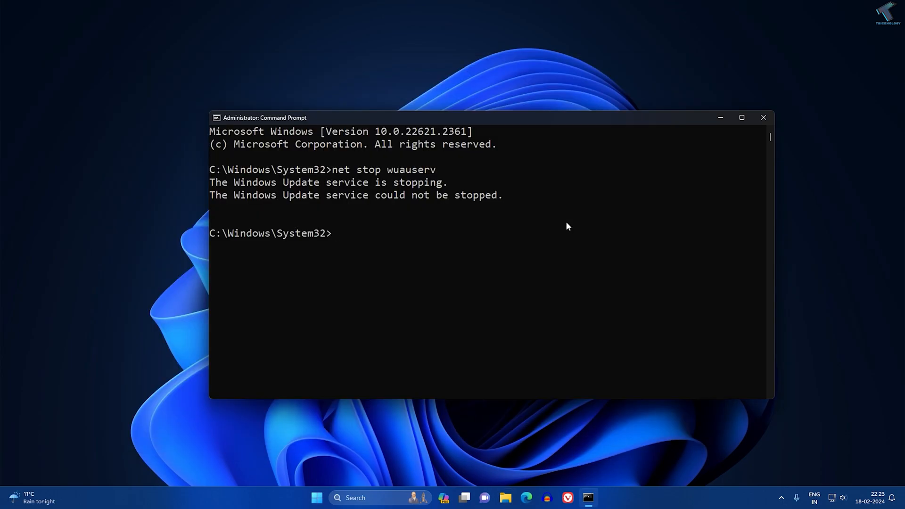
Run net start wuauserv, which reports the Windows Update service already started
text(net start wu)
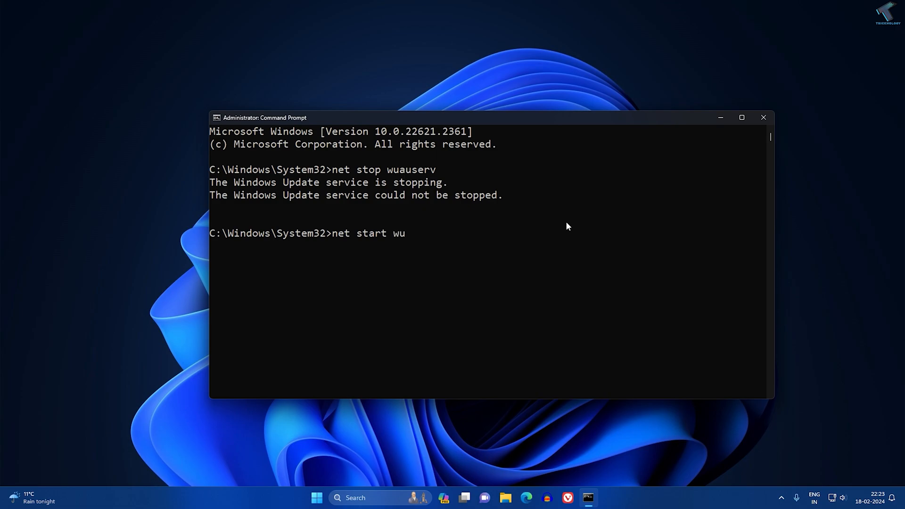
text(auser)
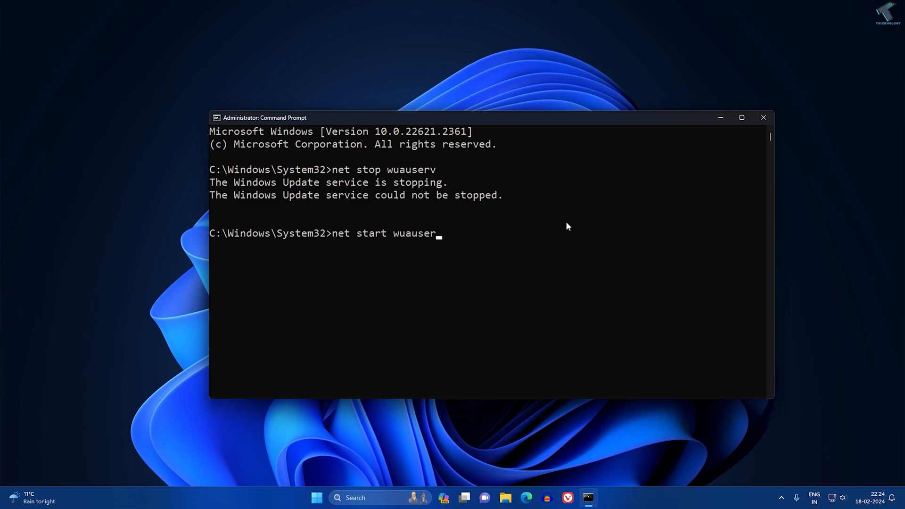
text(v)
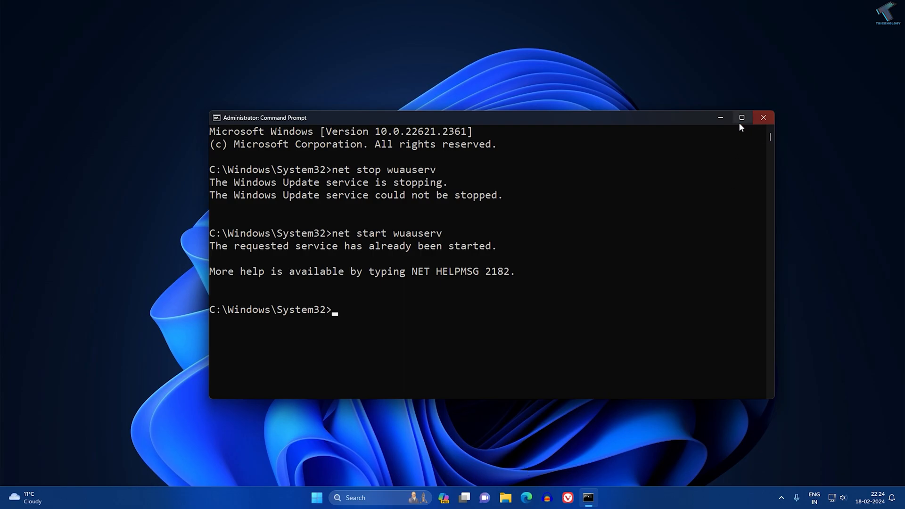
mouse_move(720, 118)
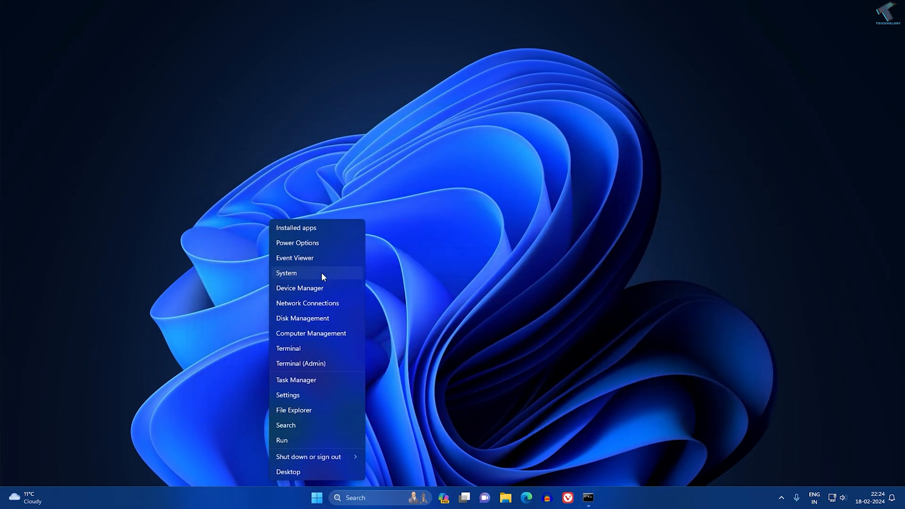
In Settings' Windows Update page, retry downloading Windows 11 version 23H2
click(287, 395)
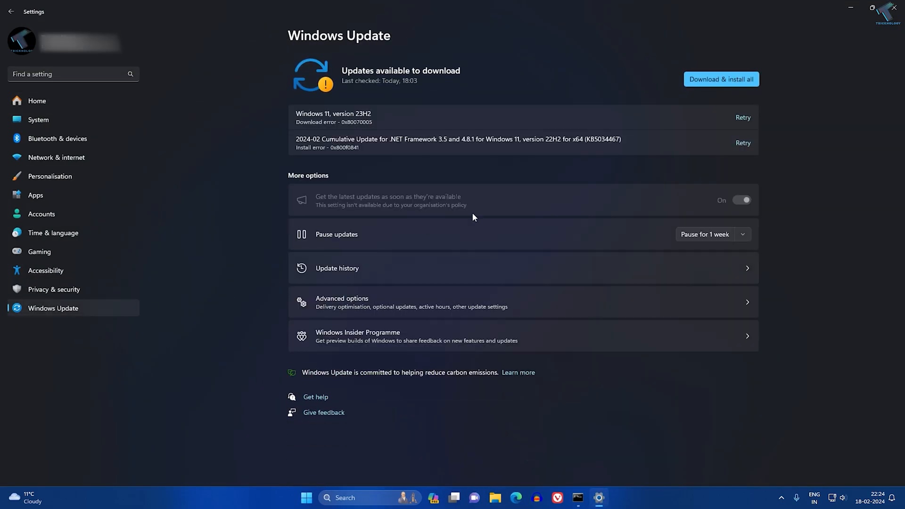
click(719, 79)
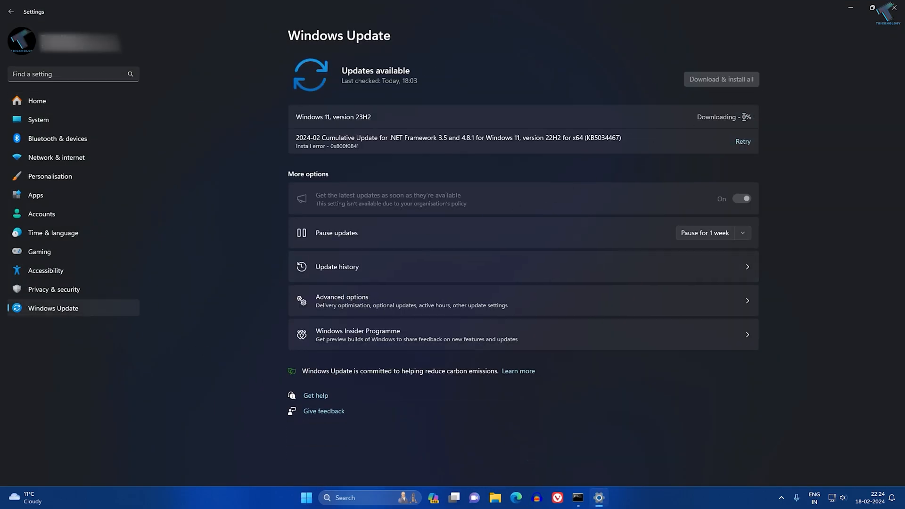